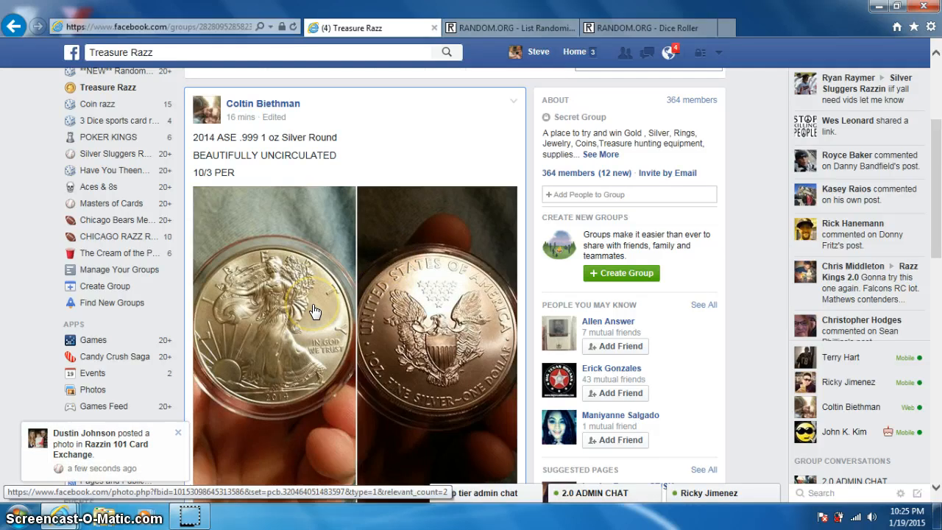
Post a 'LIVE' comment on the giveaway thread and check the taskbar clock
{"action": "scroll", "scroll_direction": "down", "scroll_amount": 3}
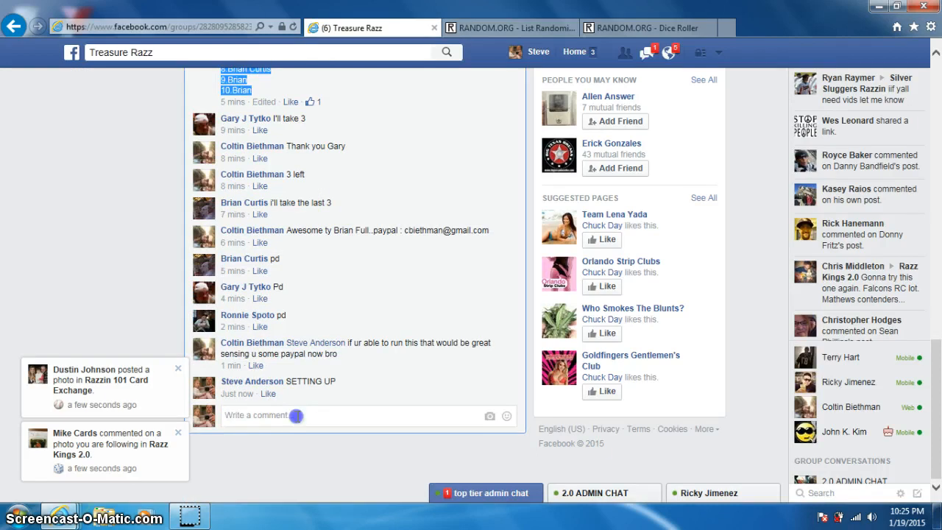
{"action": "type", "text": "LIVE"}
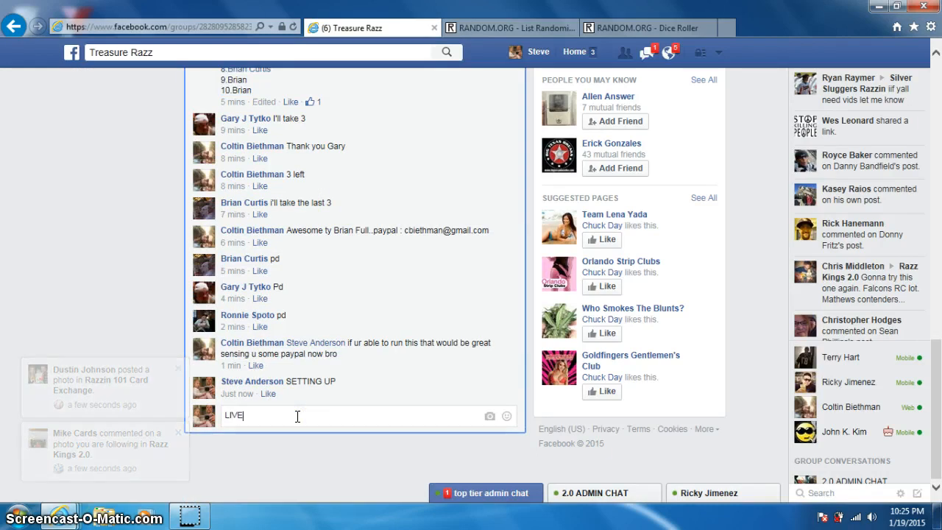
{"action": "type", "text": "Mozayic Live"}
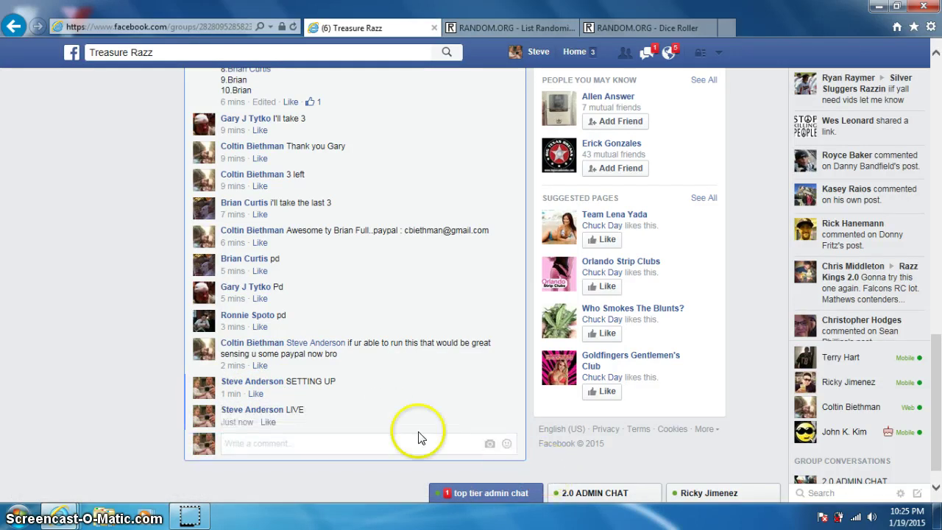
{"action": "left_click", "coordinate": [904, 512]}
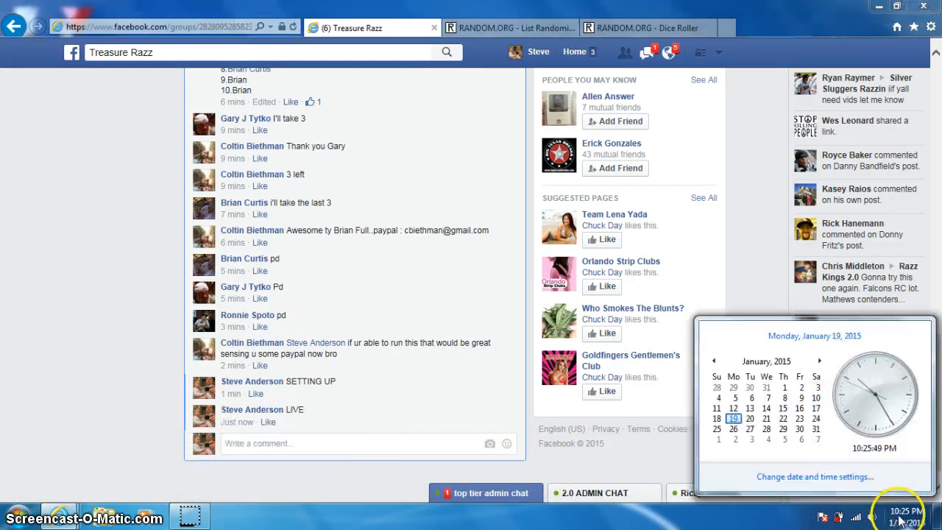
Roll the two virtual dice on RANDOM.ORG's Dice Roller and return to the List Randomizer
{"action": "left_click", "coordinate": [515, 26]}
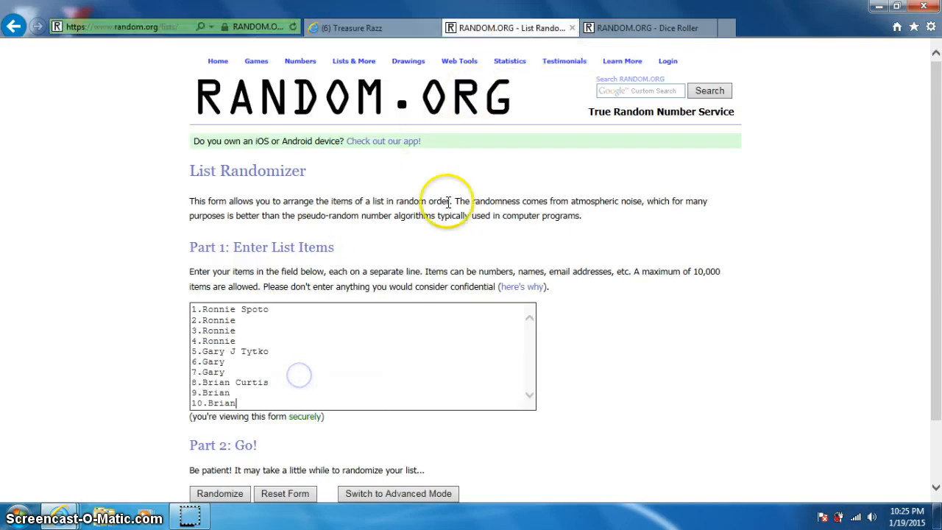
{"action": "left_click", "coordinate": [648, 26]}
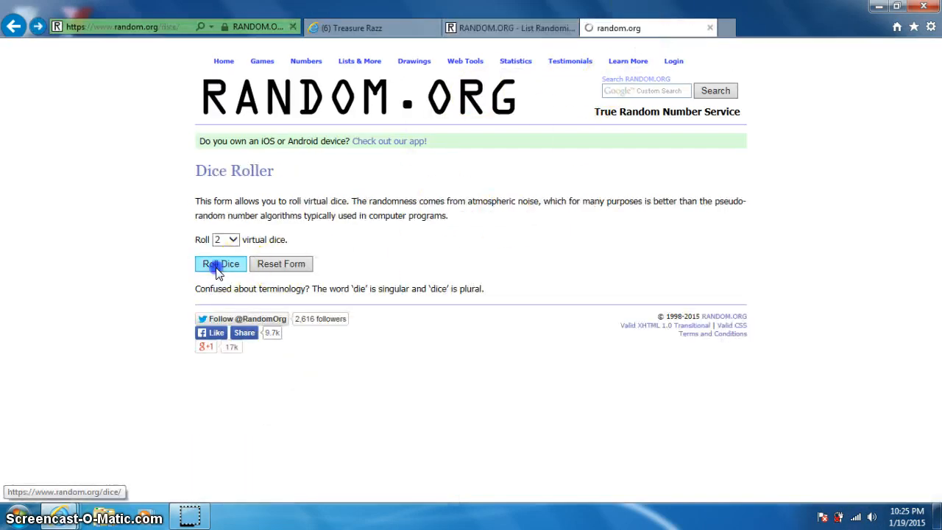
{"action": "left_click", "coordinate": [220, 264]}
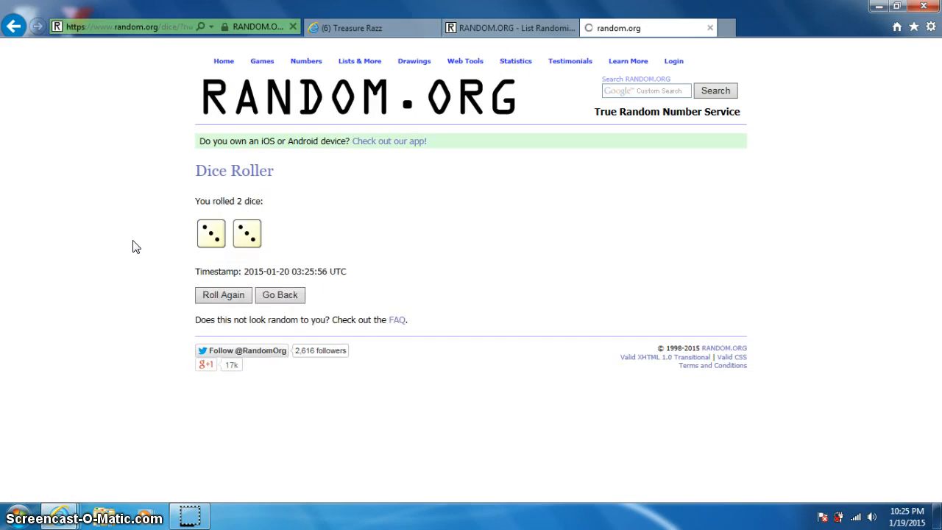
{"action": "left_click", "coordinate": [522, 26]}
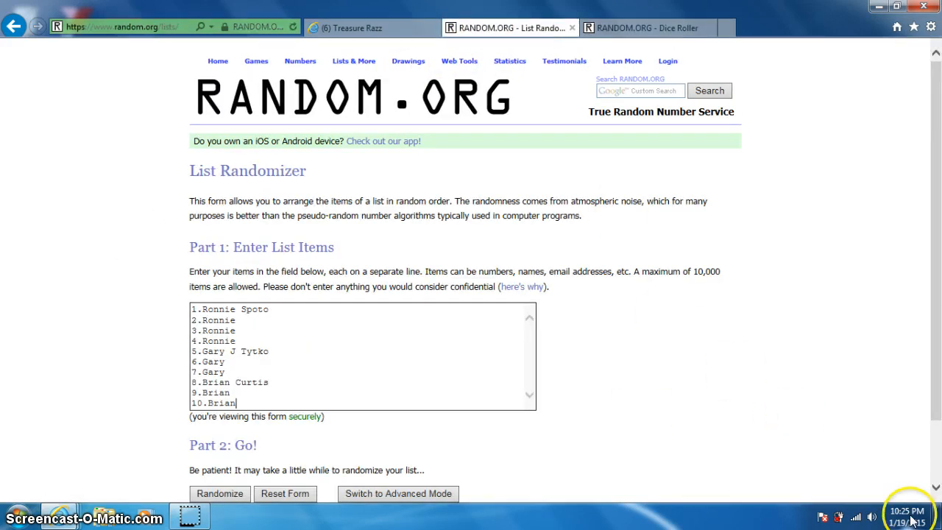
{"action": "left_click", "coordinate": [219, 418]}
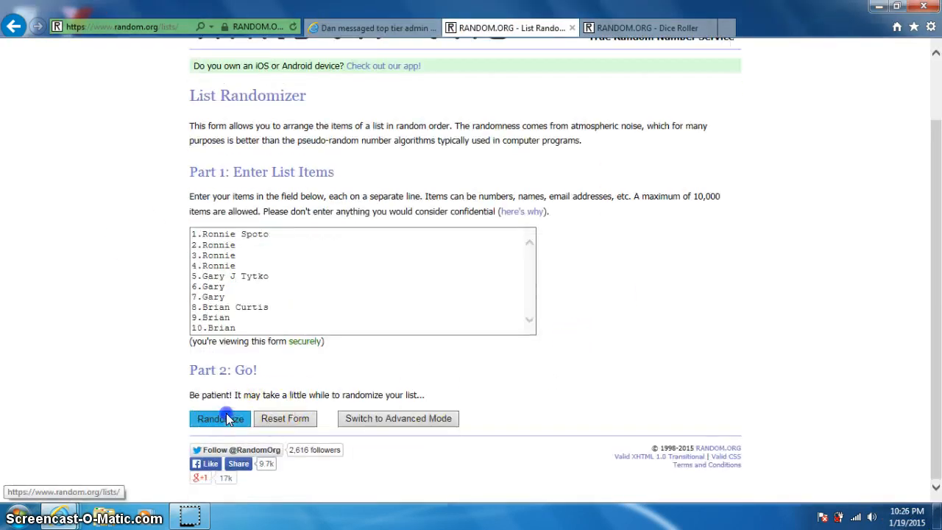
{"action": "left_click", "coordinate": [219, 418]}
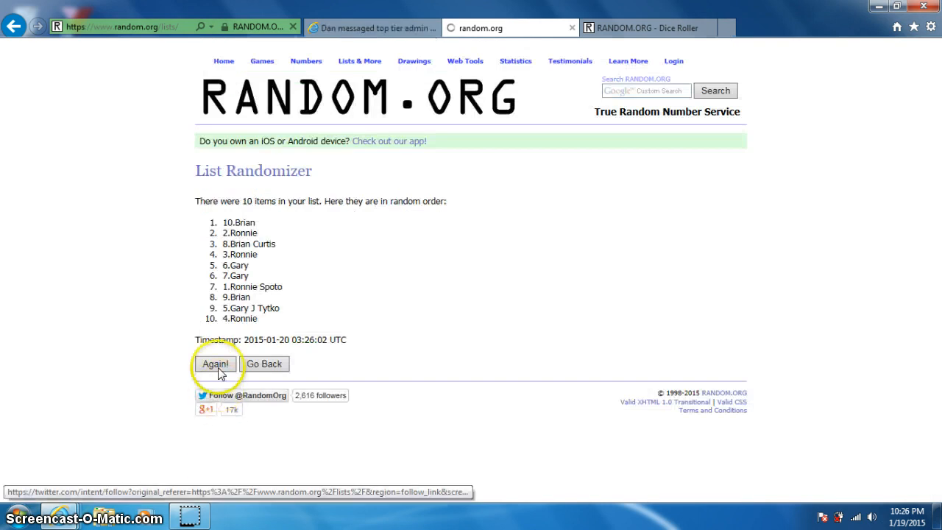
{"action": "left_click", "coordinate": [215, 365]}
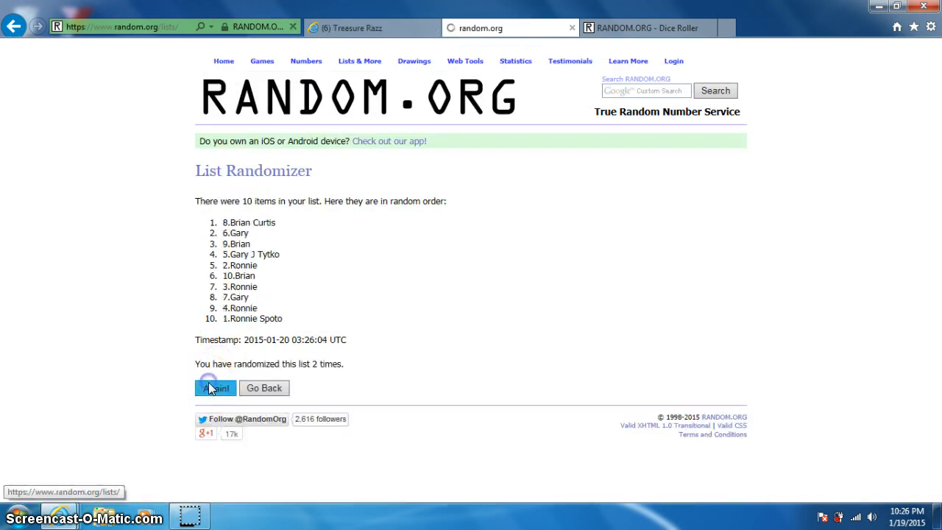
{"action": "left_click", "coordinate": [215, 388]}
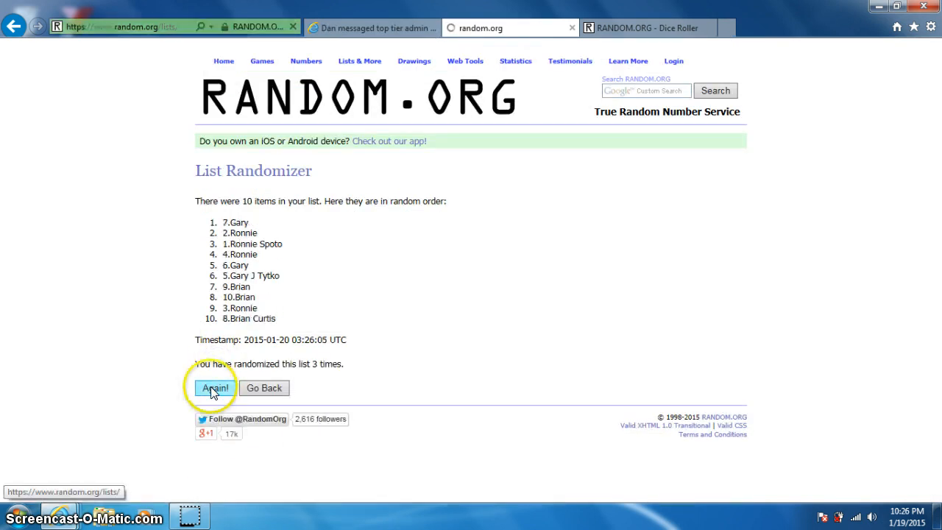
{"action": "left_click", "coordinate": [215, 389]}
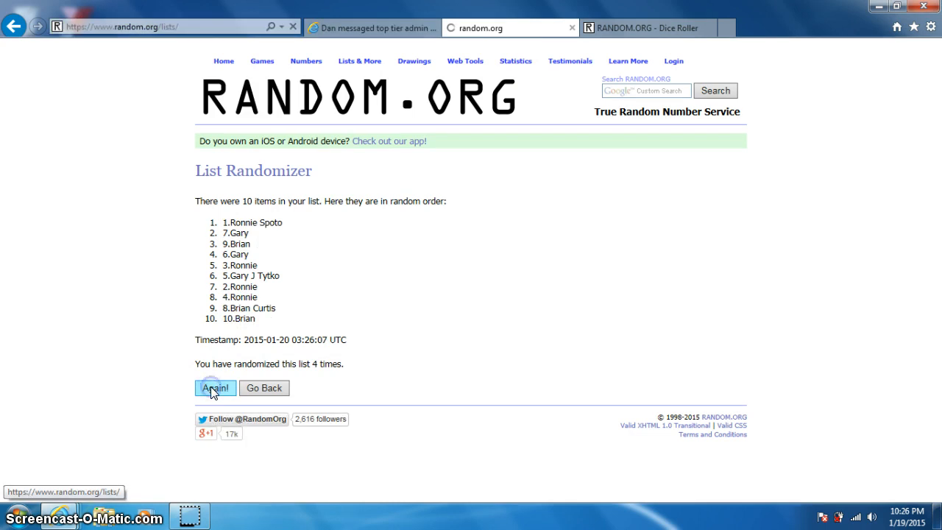
{"action": "left_click", "coordinate": [215, 388]}
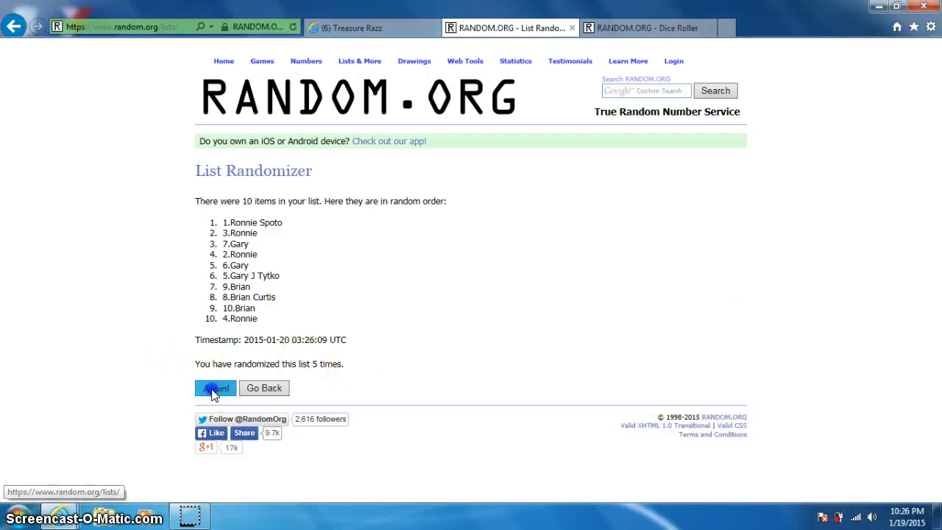
{"action": "left_click", "coordinate": [215, 388]}
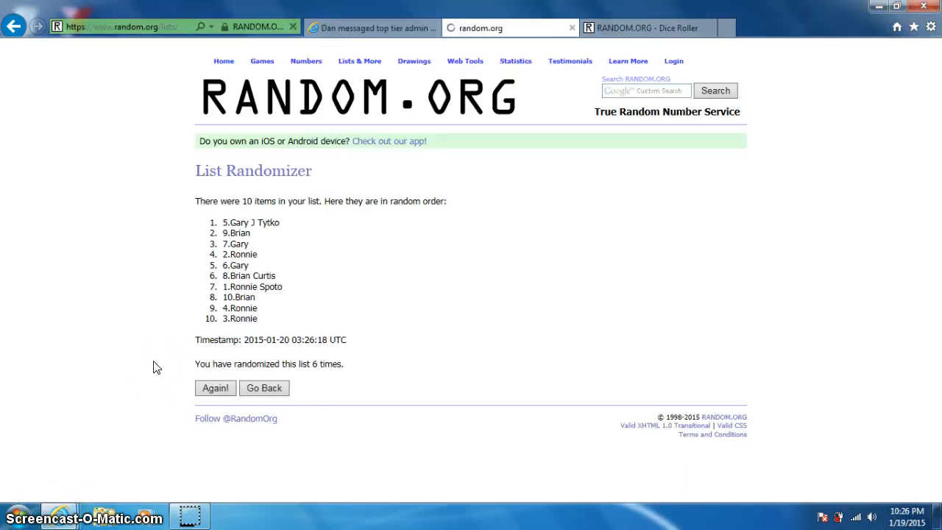
Highlight the winning top name and check the taskbar clock for the draw time
{"action": "double_click", "coordinate": [251, 222]}
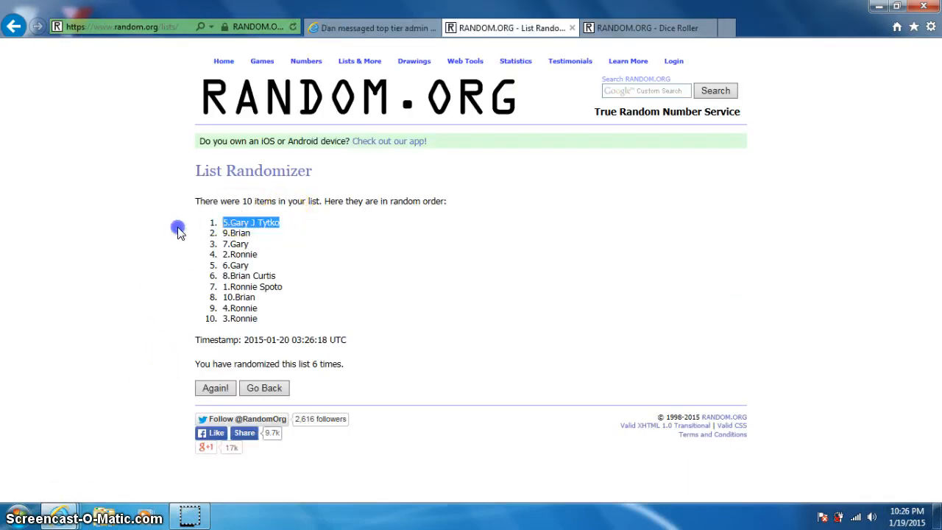
{"action": "left_click", "coordinate": [644, 28]}
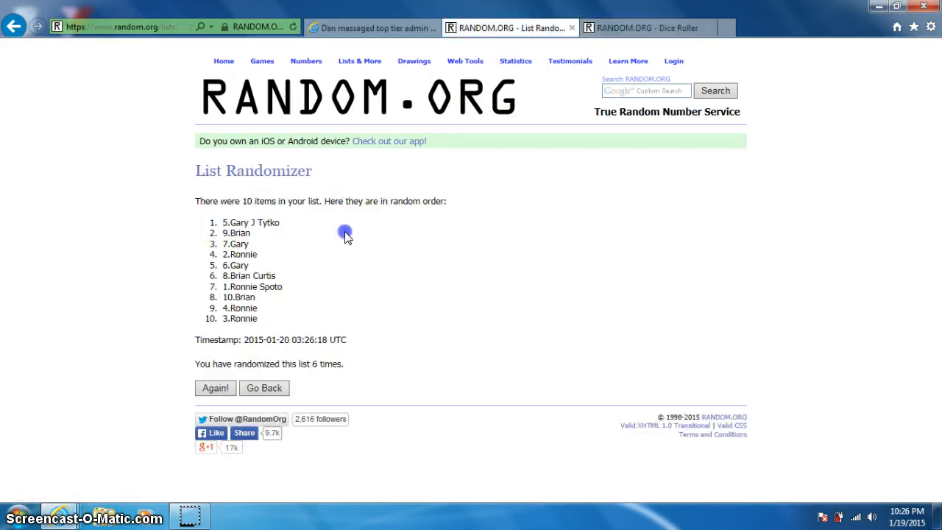
{"action": "left_click", "coordinate": [906, 518]}
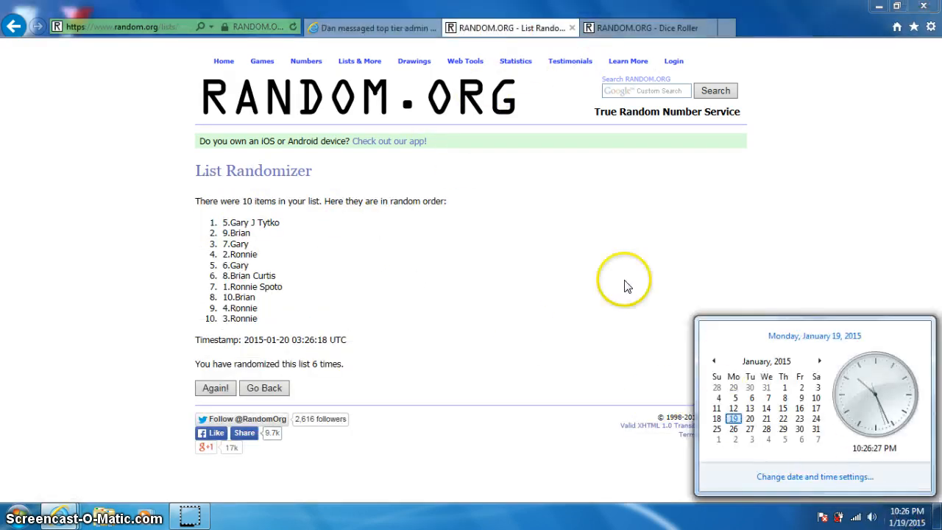
Draft a 'DONE' comment on the Facebook giveaway thread
{"action": "left_click", "coordinate": [368, 26]}
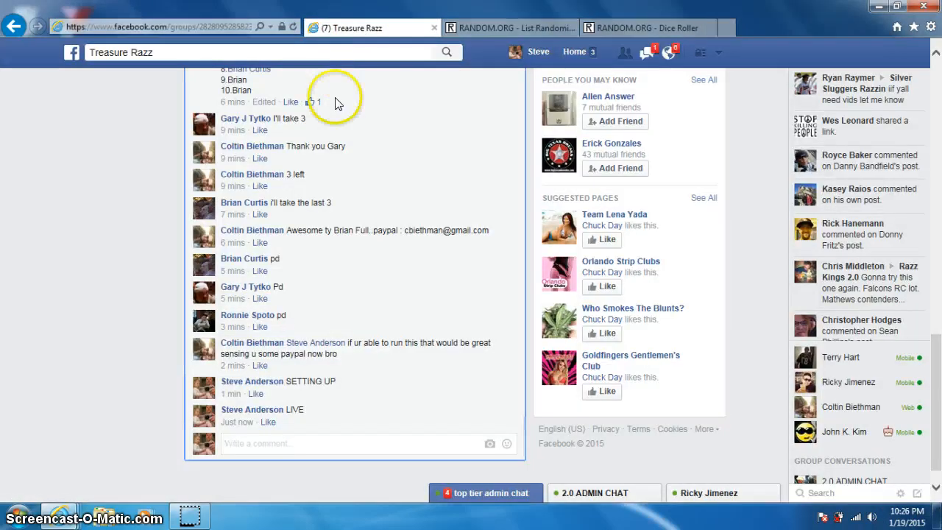
{"action": "left_click", "coordinate": [268, 445]}
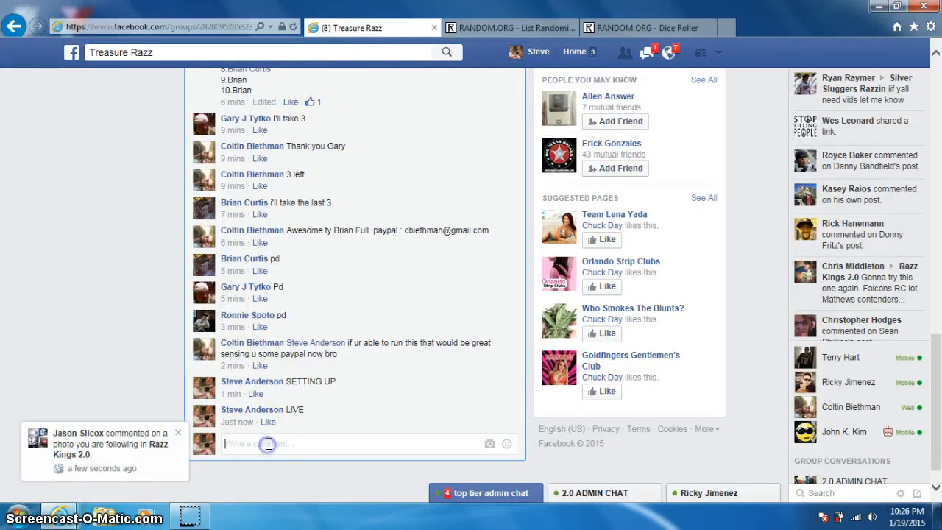
{"action": "type", "text": "DONE"}
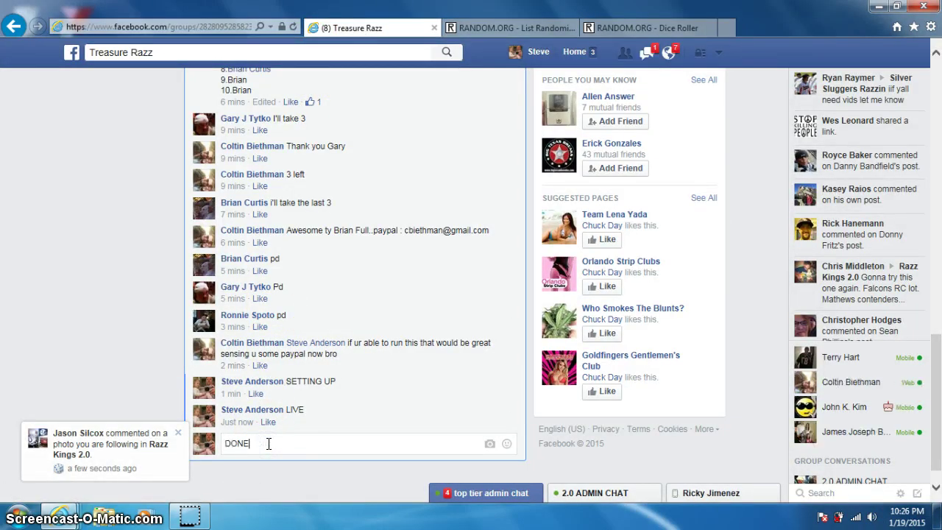